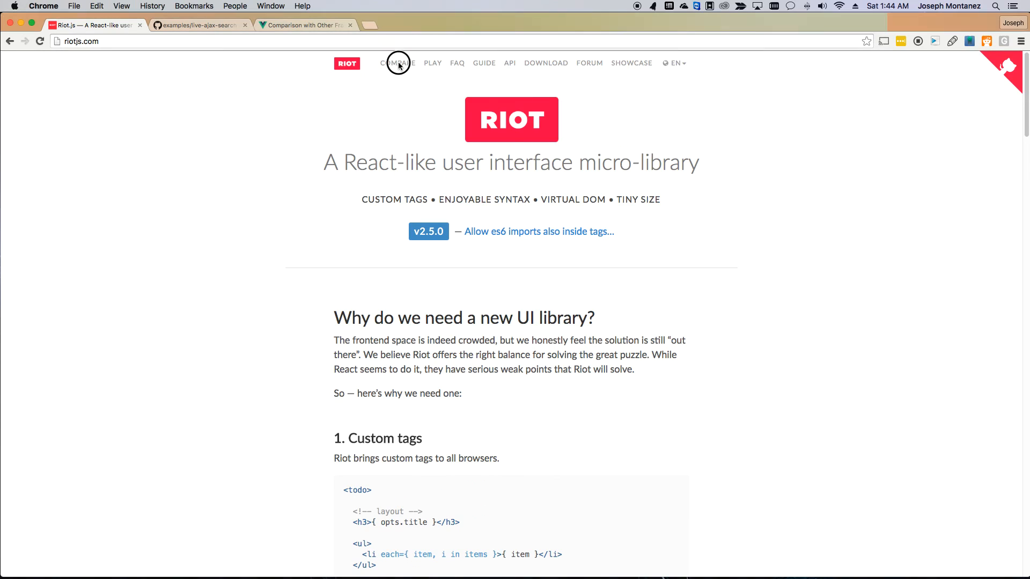
- Go to the Compare page and read down through the React Todo example to the JSX note
click(391, 63)
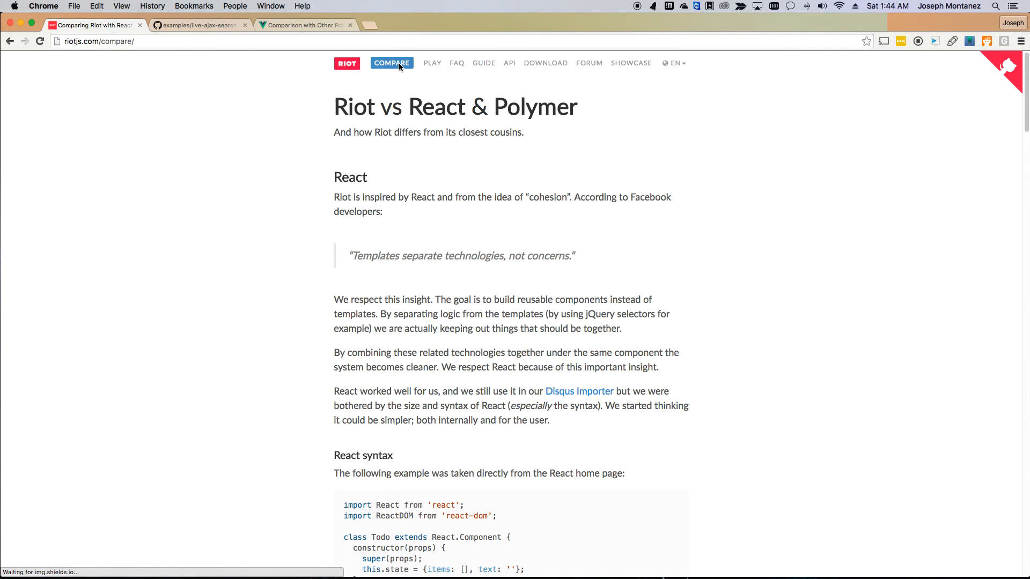
scroll(down, 3)
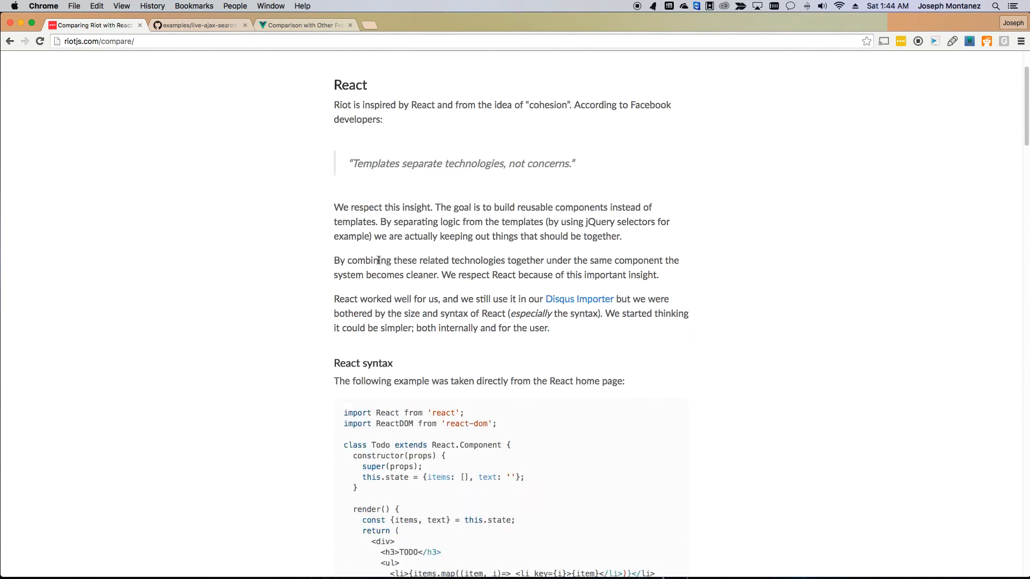
scroll(down, 3)
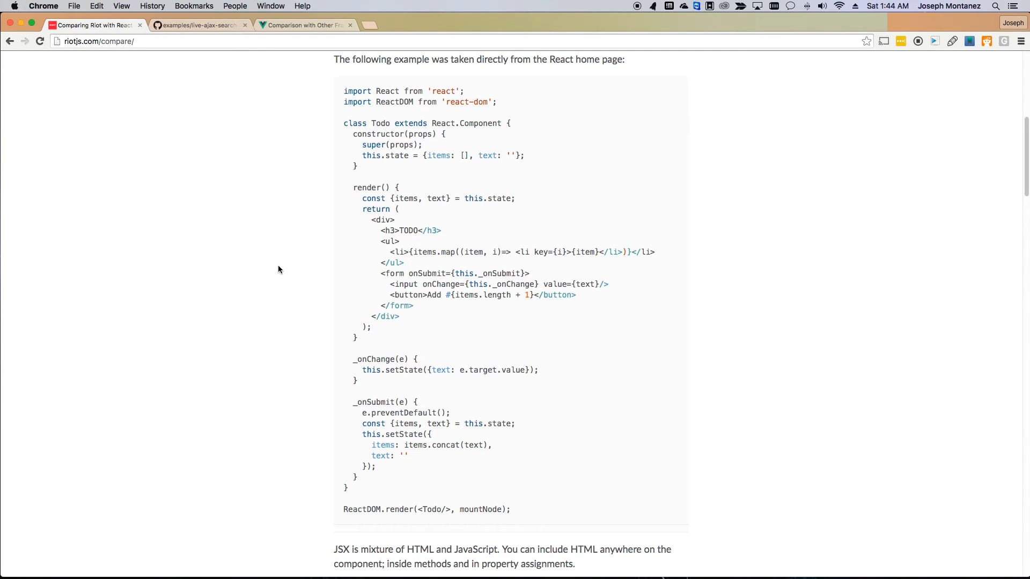
scroll(down, 3)
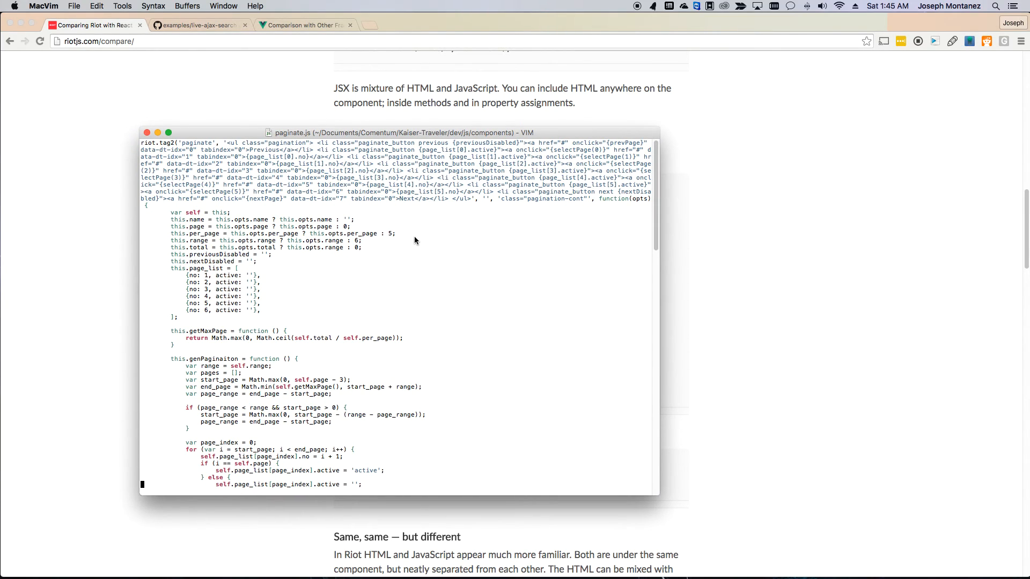
- Drag the paginate.js MacVim window to the left edge, uncovering the Riot Todo example
click(279, 150)
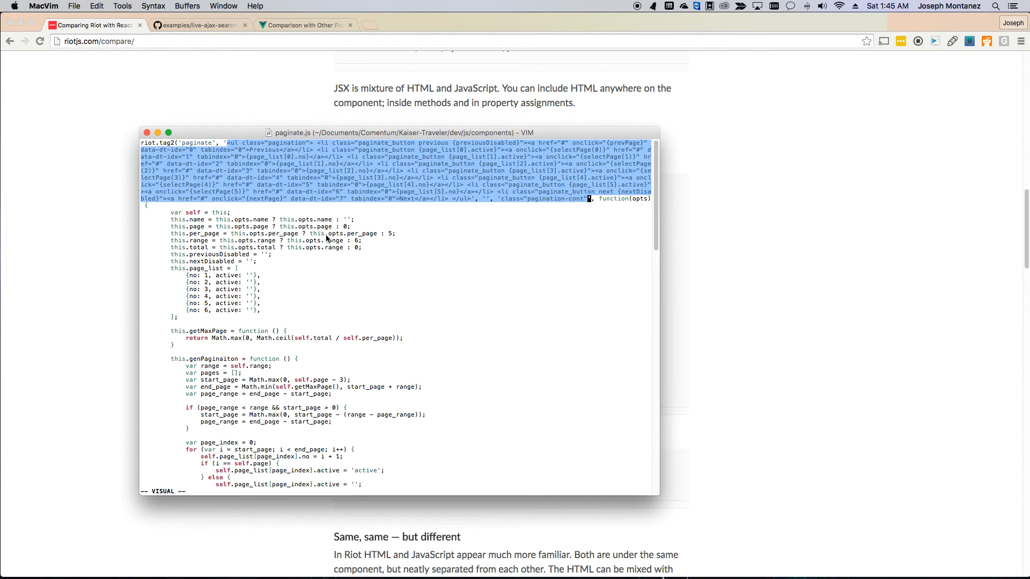
scroll(down, 3)
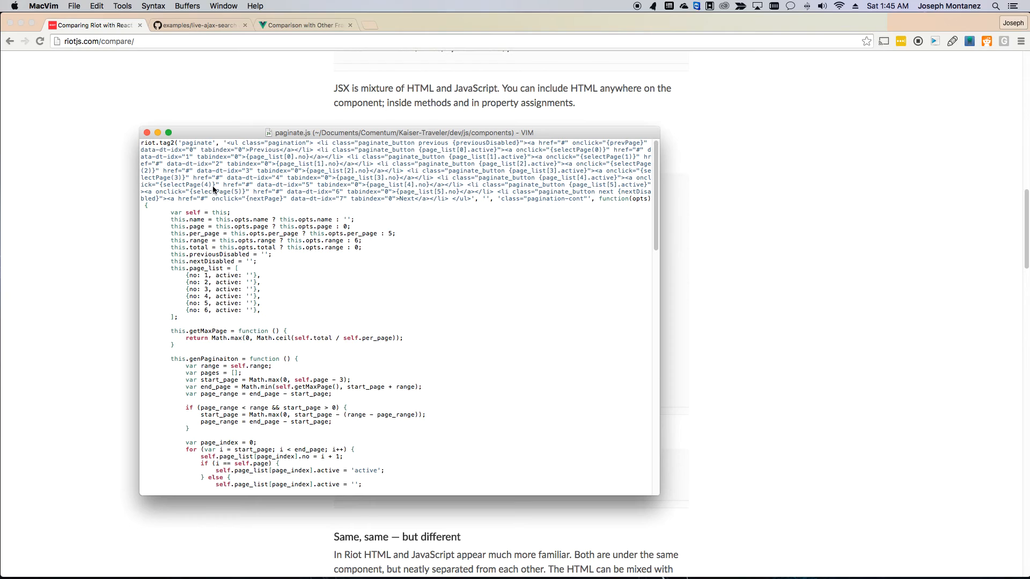
drag(397, 132, 118, 108)
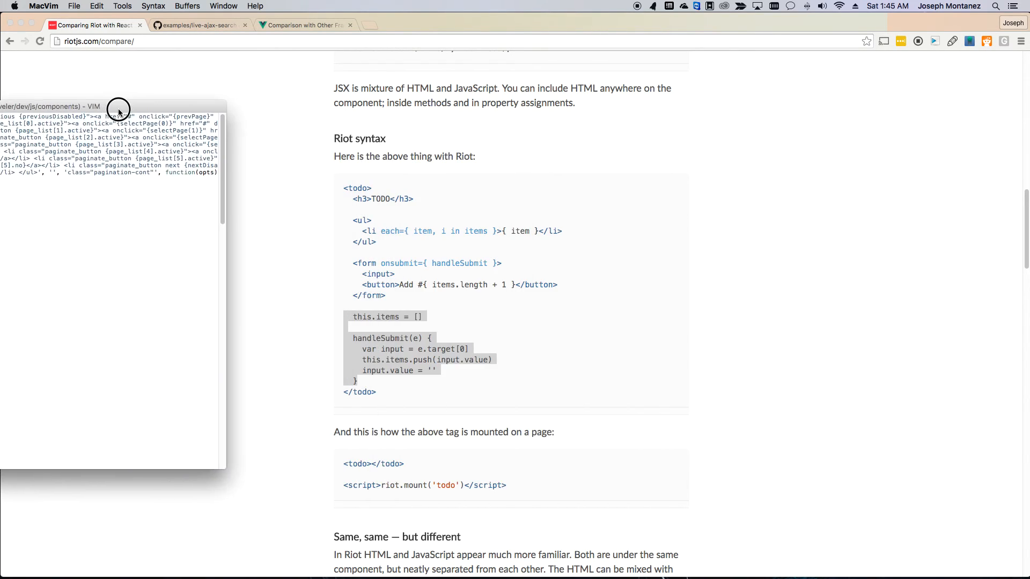
click(350, 276)
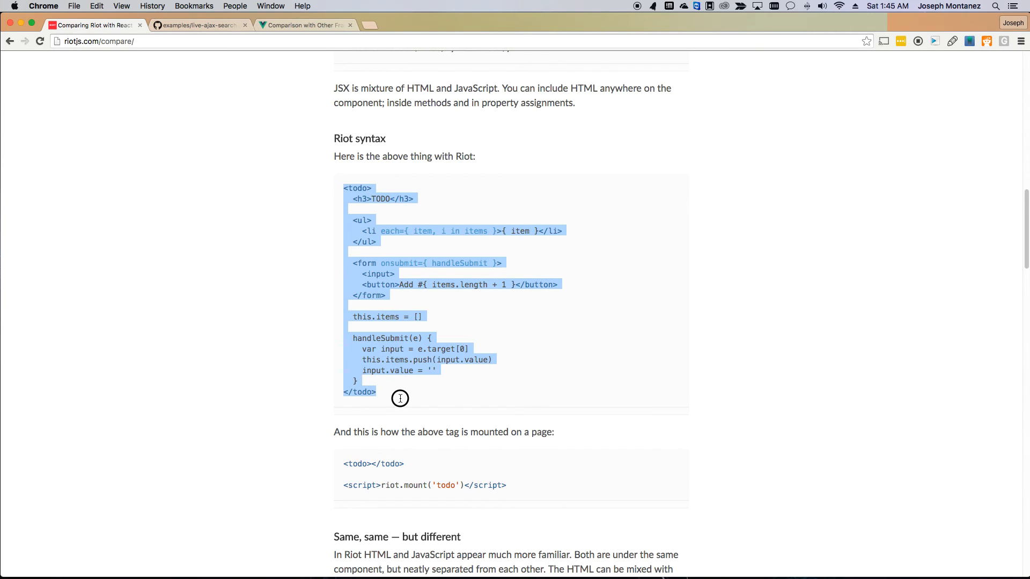
mouse_move(400, 398)
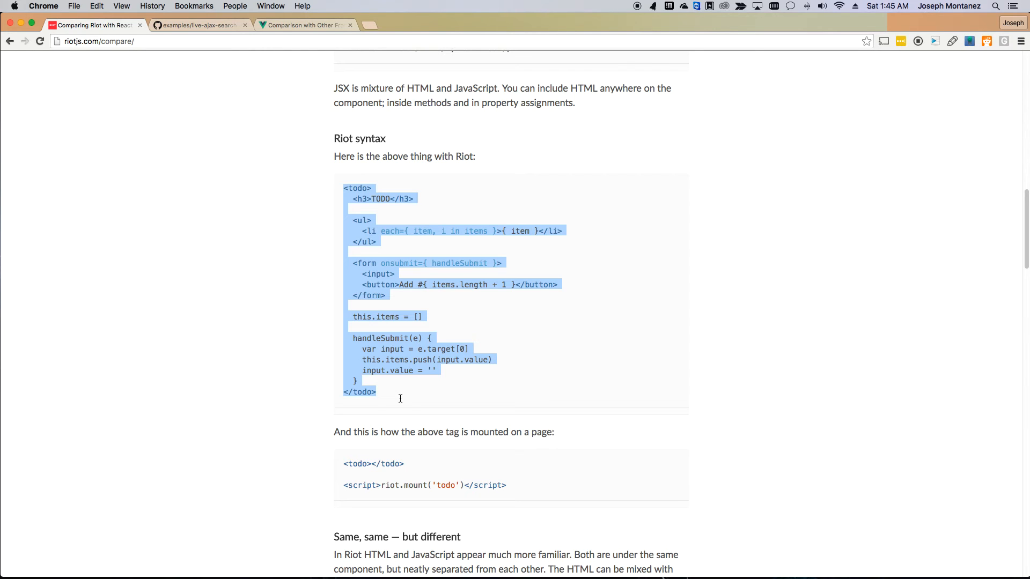
mouse_move(316, 395)
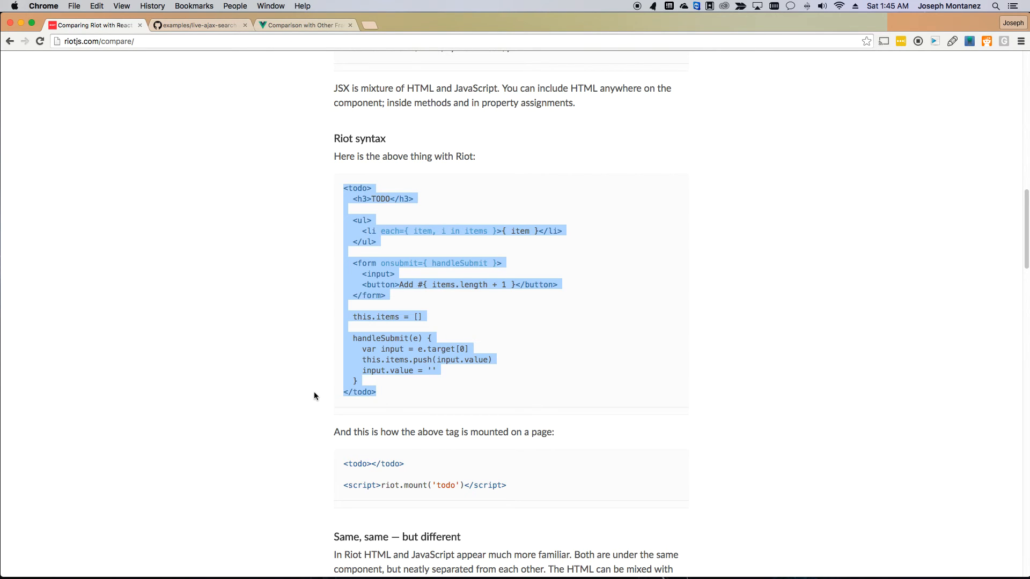
scroll(up, 3)
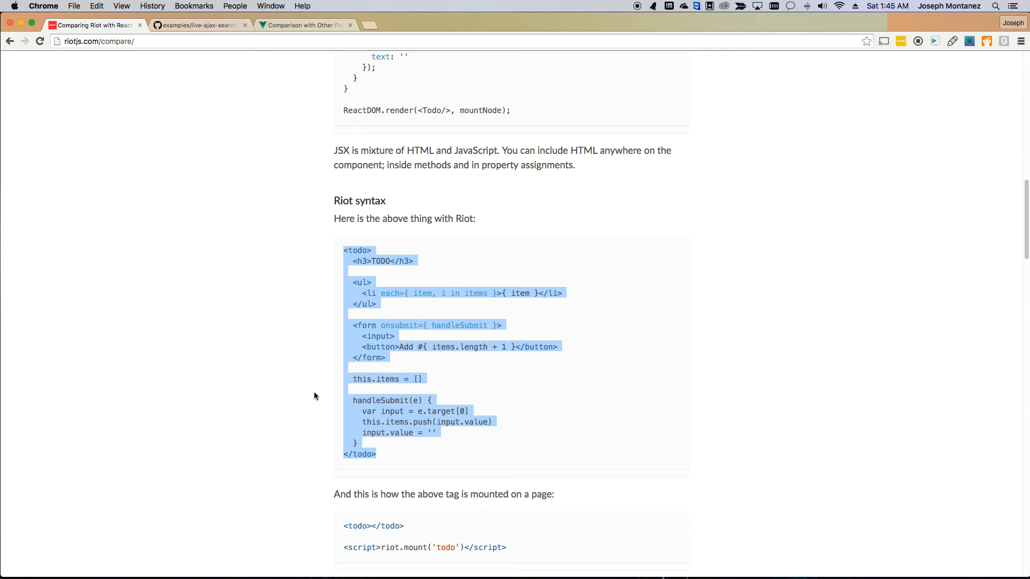
mouse_move(344, 393)
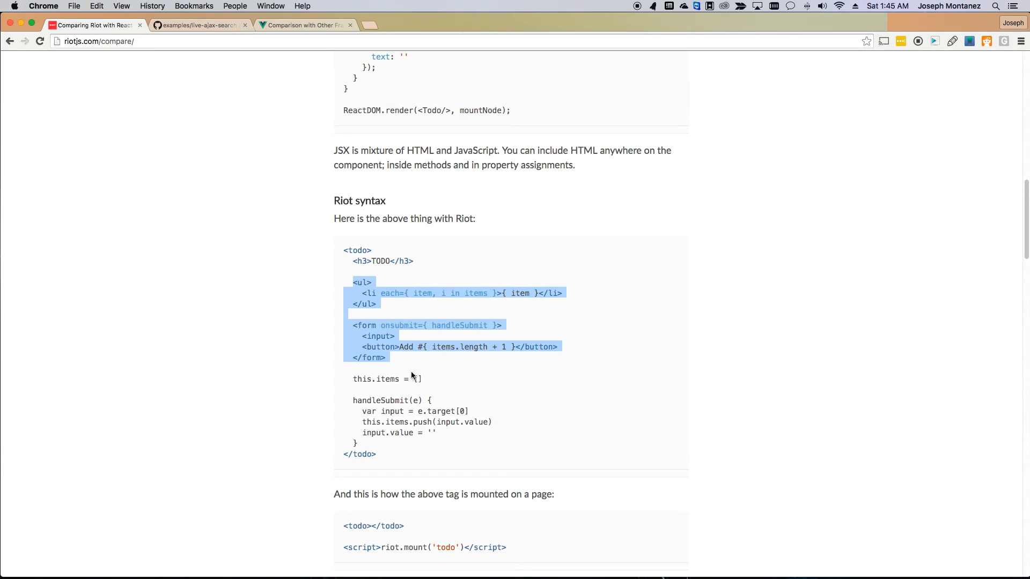
click(352, 401)
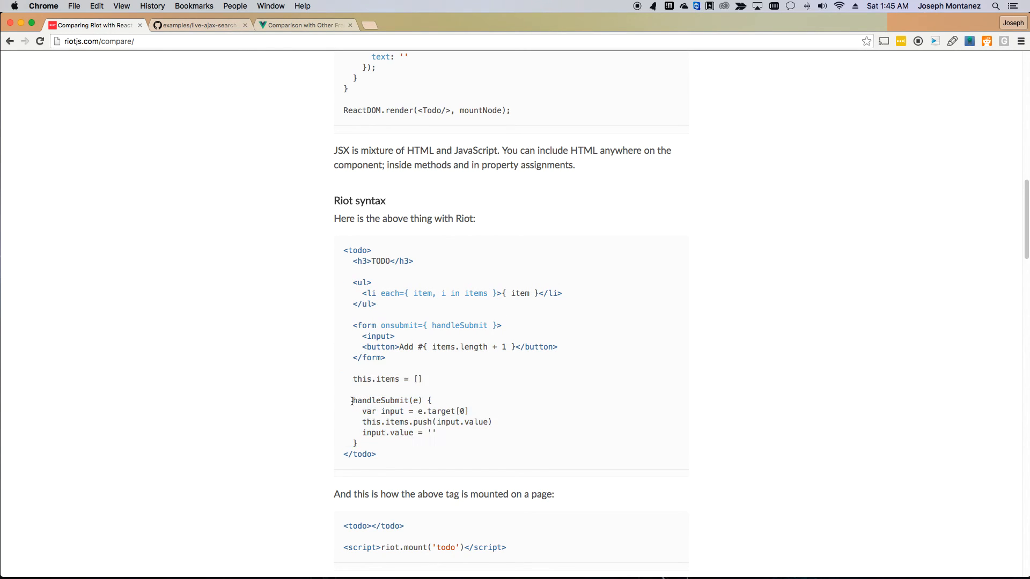
double_click(386, 401)
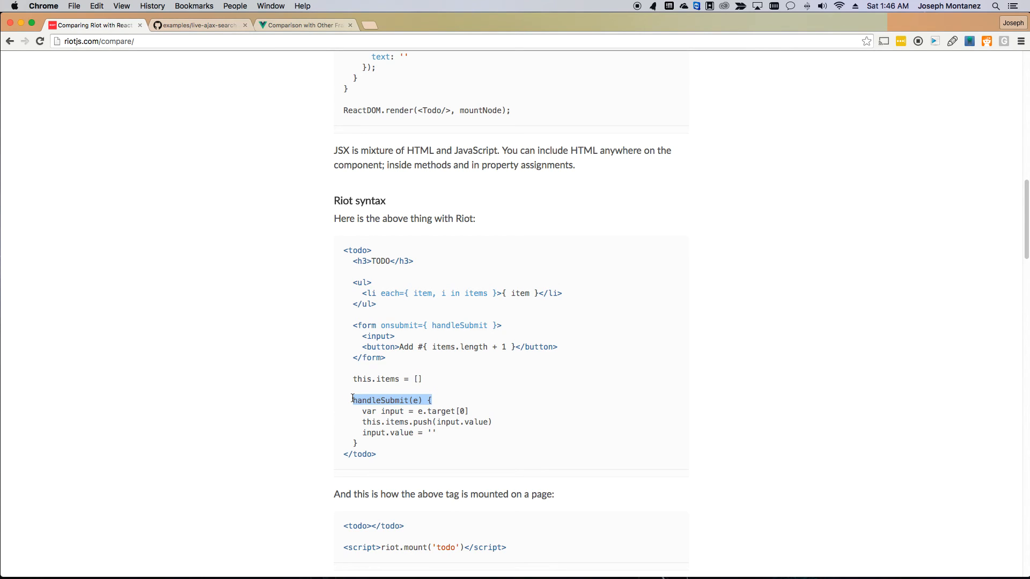
mouse_move(346, 392)
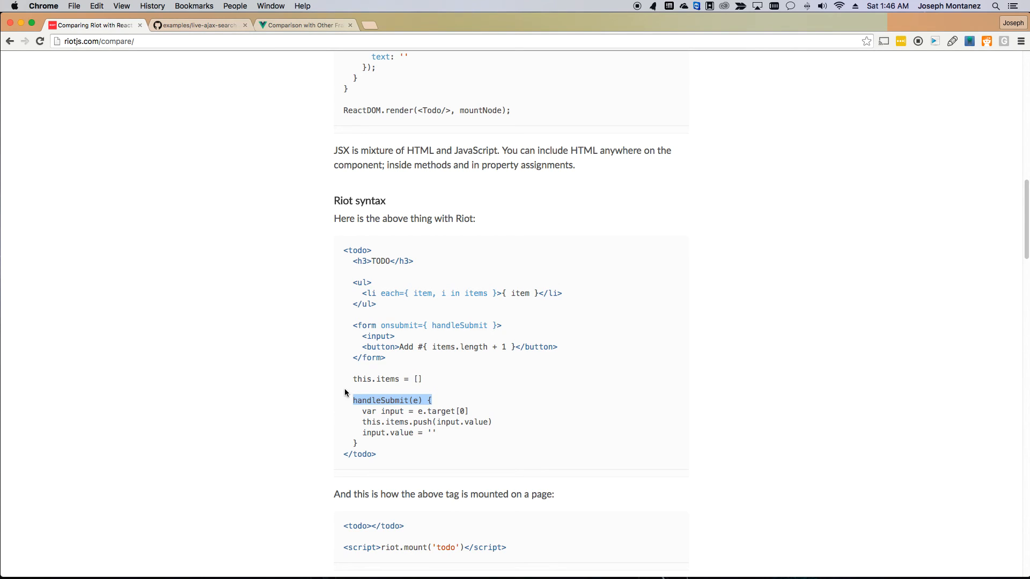
scroll(down, 3)
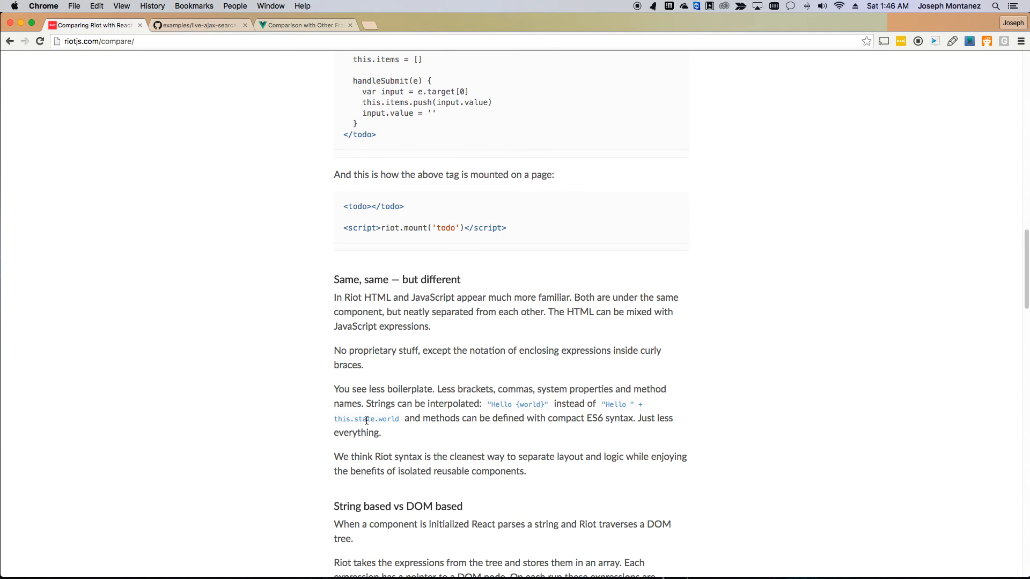
scroll(up, 3)
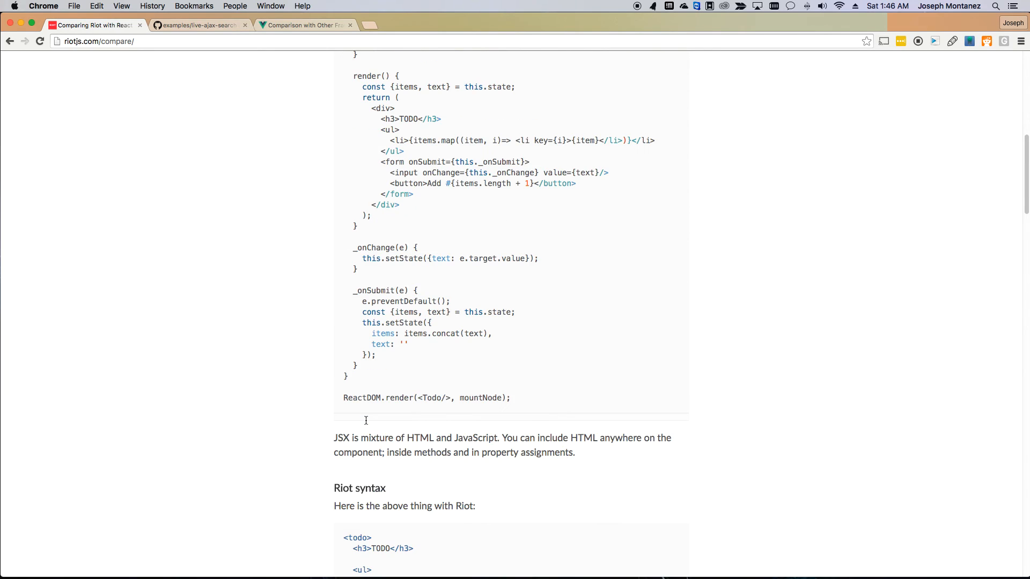
scroll(up, 3)
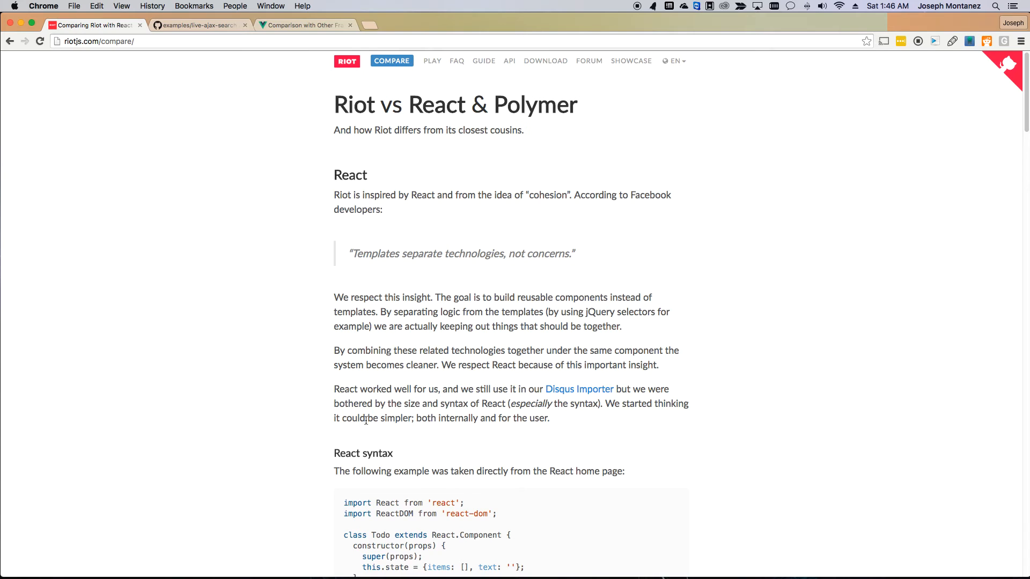
scroll(down, 3)
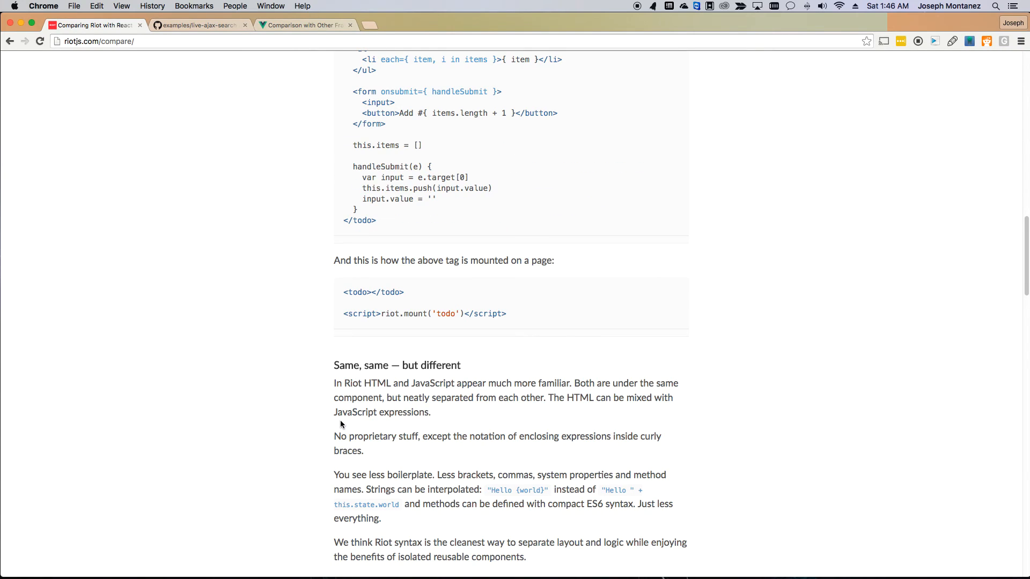
mouse_move(344, 410)
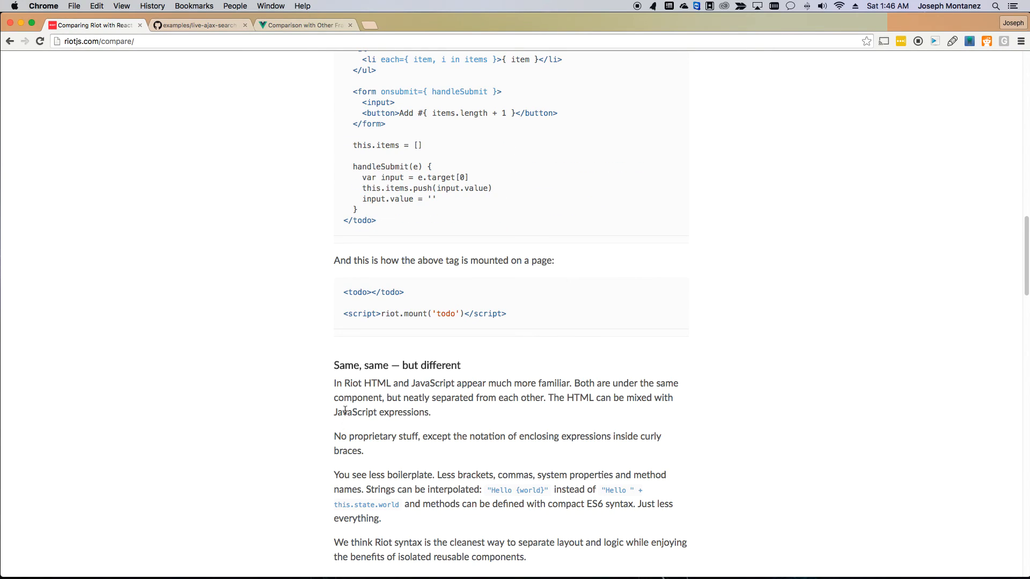
scroll(up, 3)
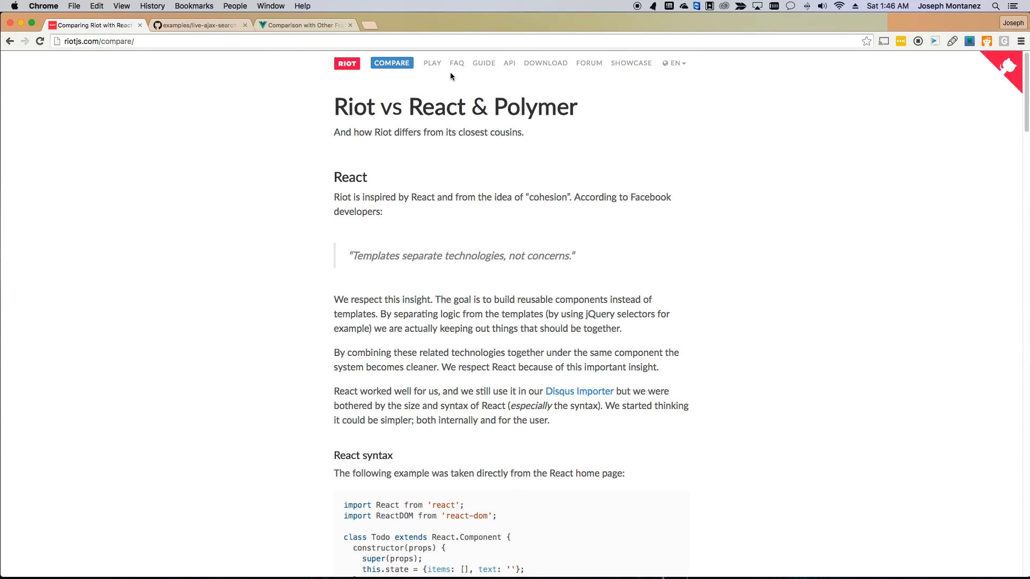
mouse_move(433, 63)
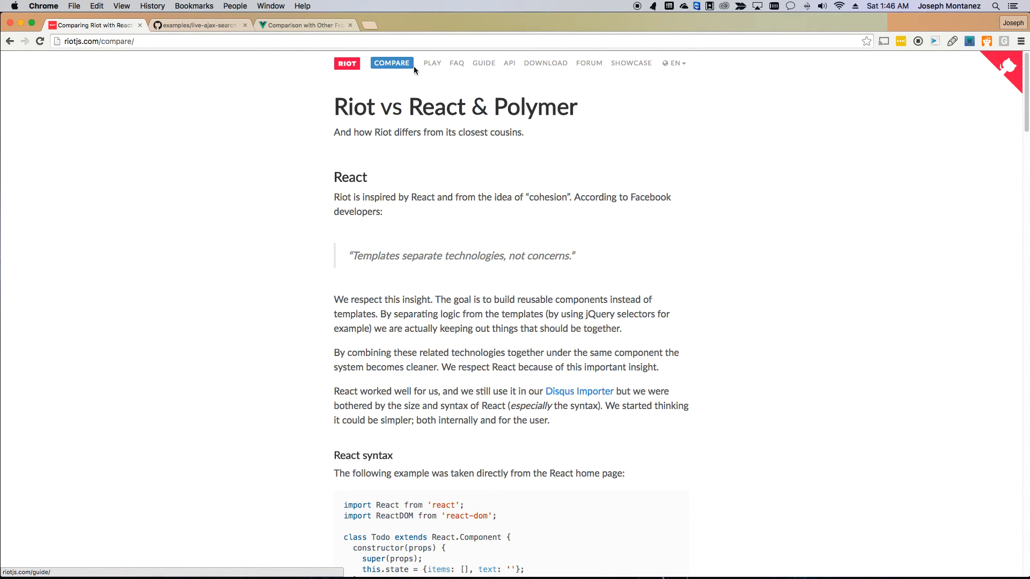
- Go to the Play live demo, focus its sample tag editor, then bring paginate.js forward
click(426, 62)
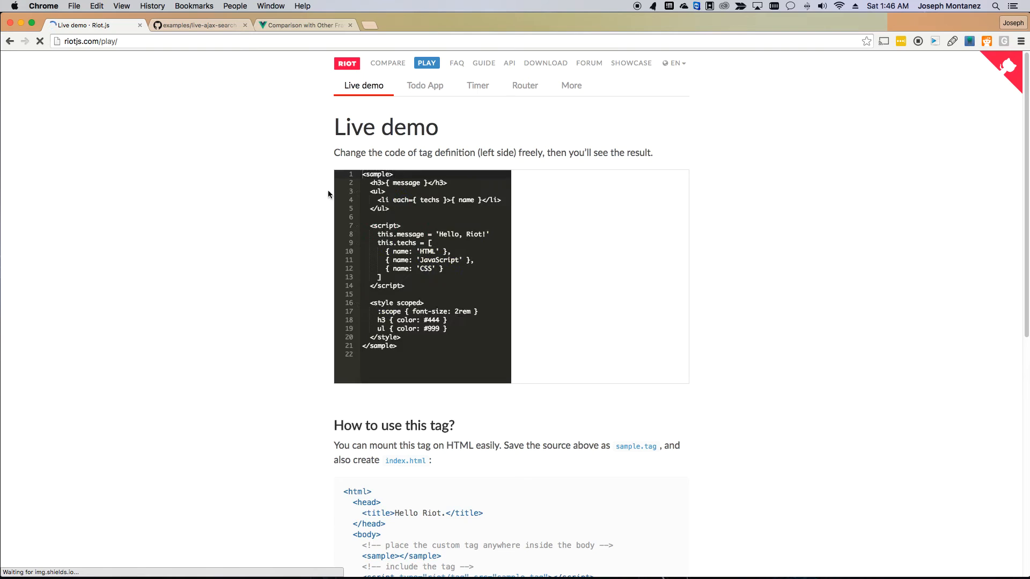
scroll(down, 3)
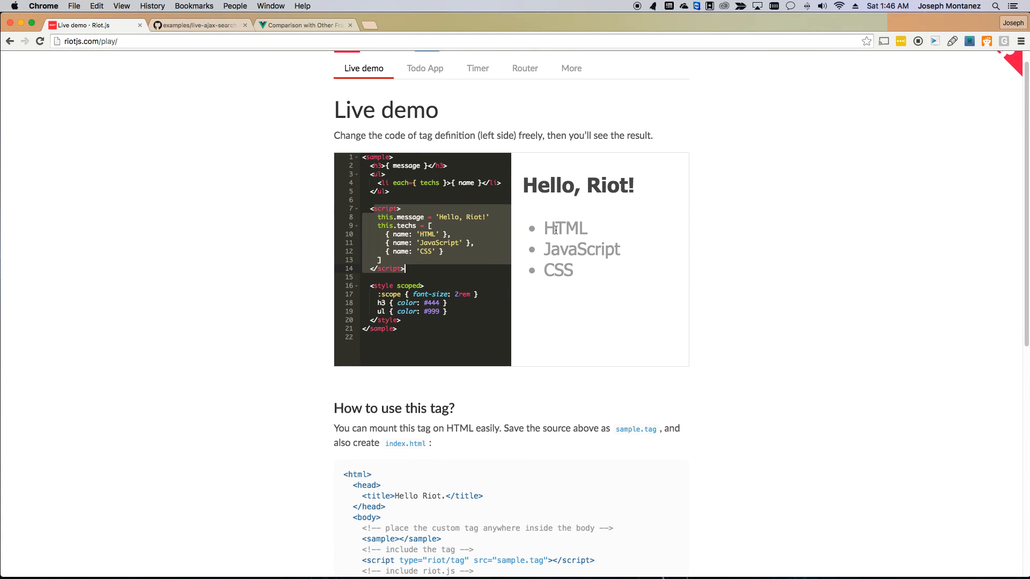
click(387, 167)
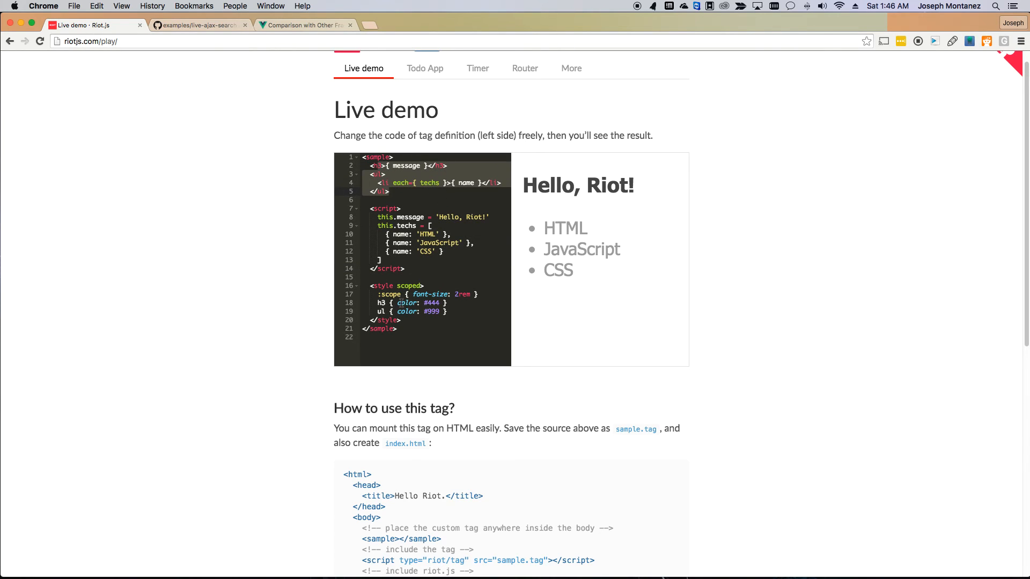
click(415, 294)
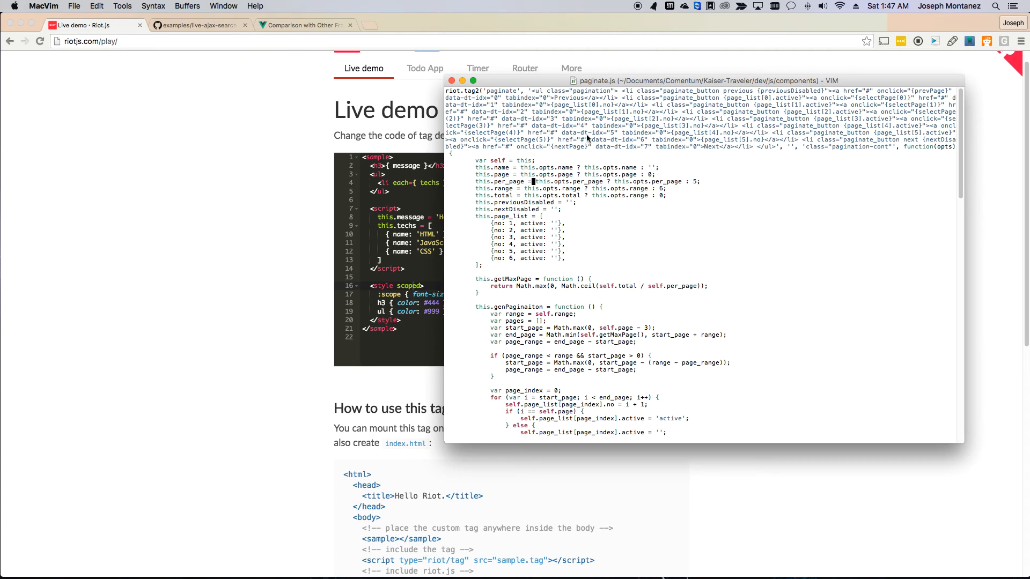
- Bring the Chrome window with riotjs.com/play back in front of MacVim
click(480, 91)
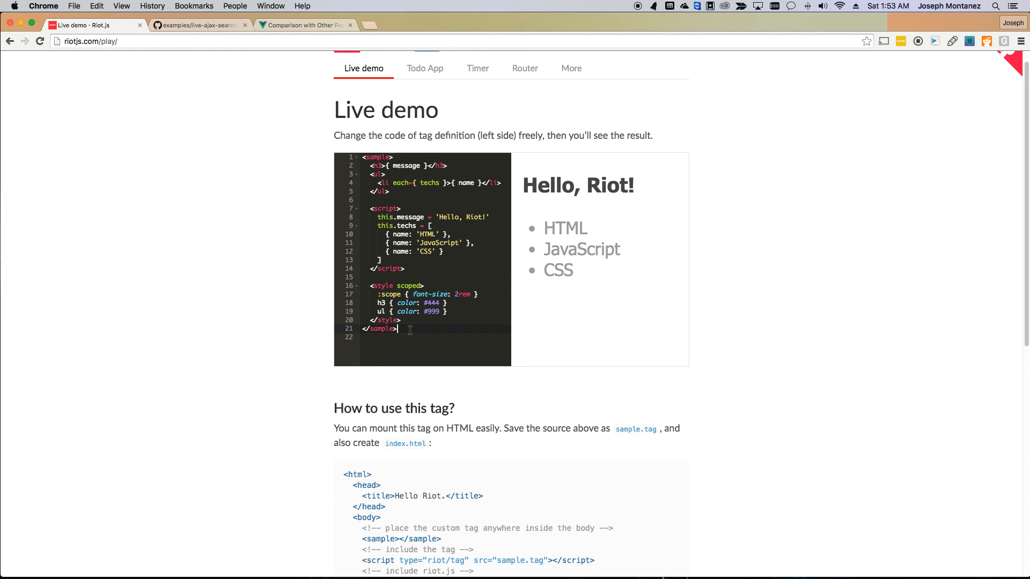
mouse_move(525, 59)
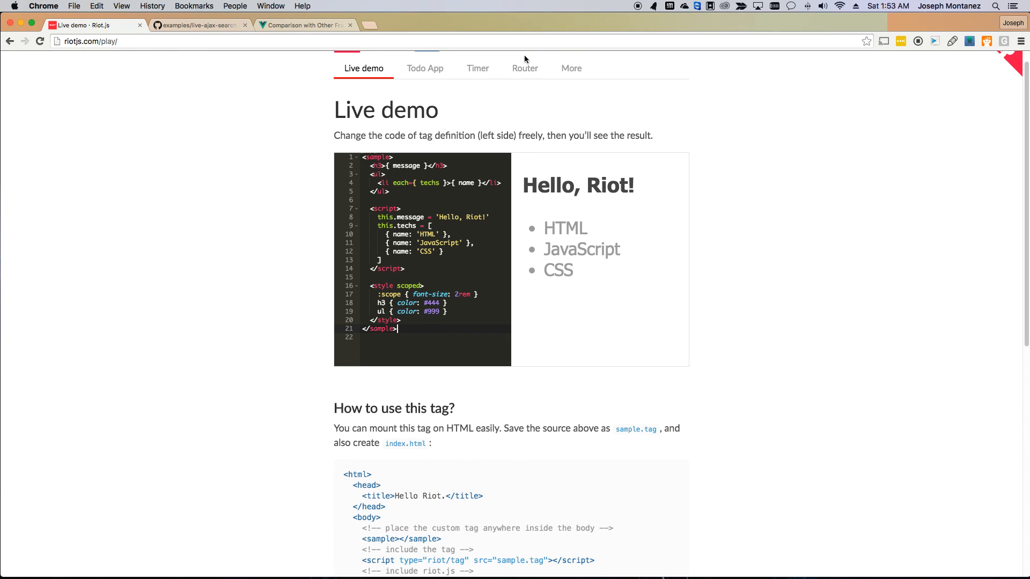
- Switch to the Timer example and launch it in Plunker with its Seconds Elapsed preview
click(477, 86)
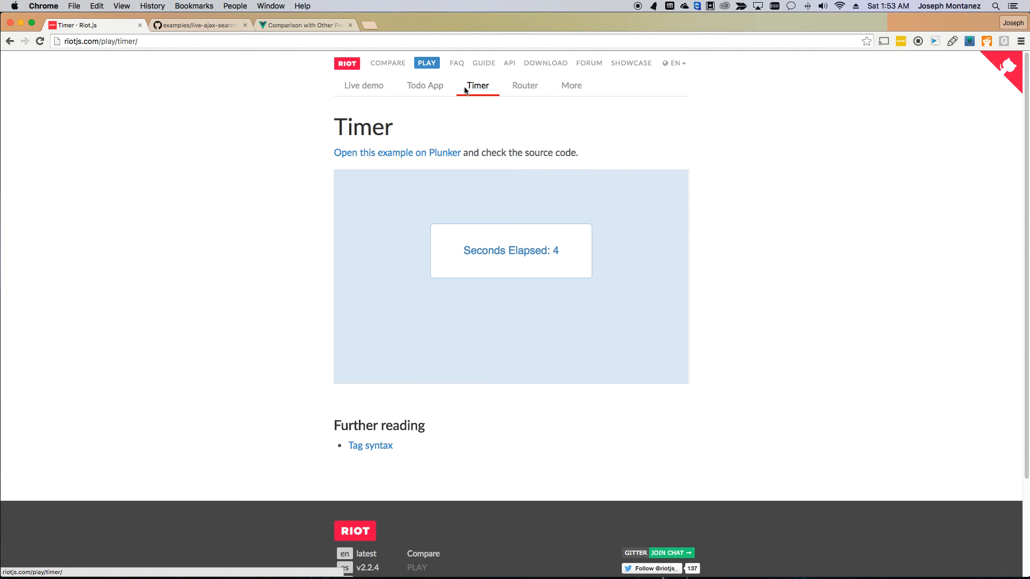
mouse_move(418, 166)
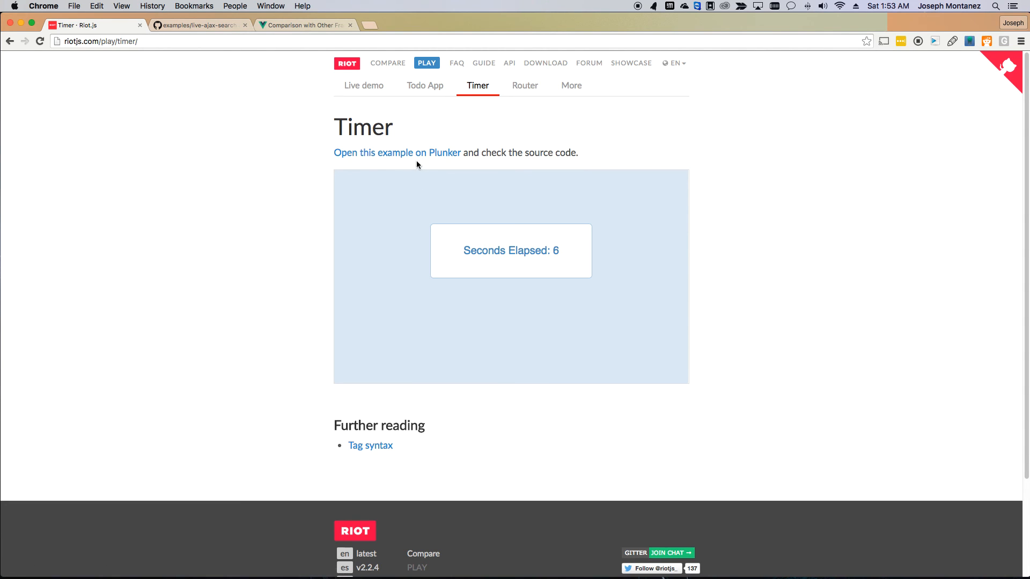
click(397, 153)
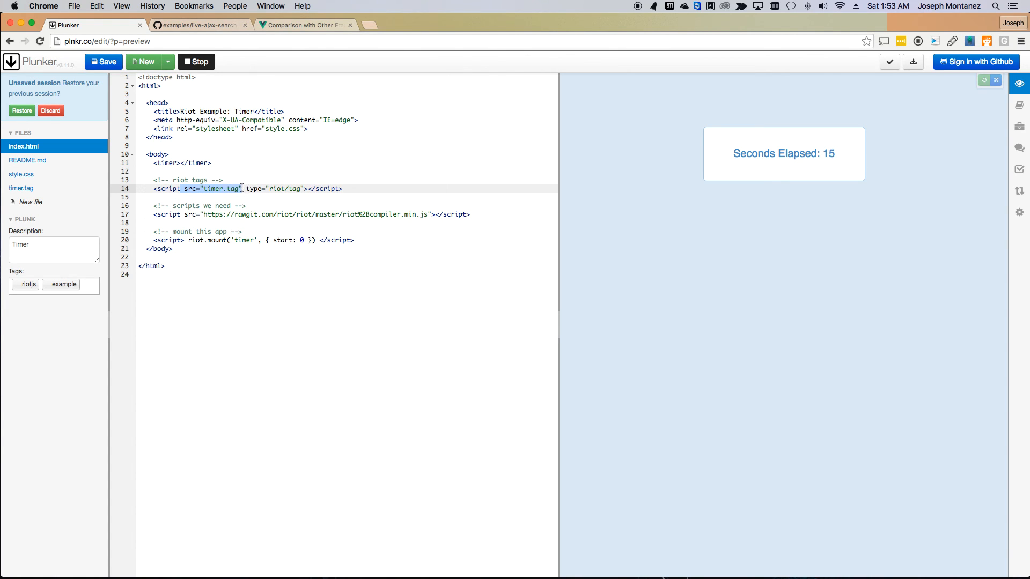
mouse_move(20, 189)
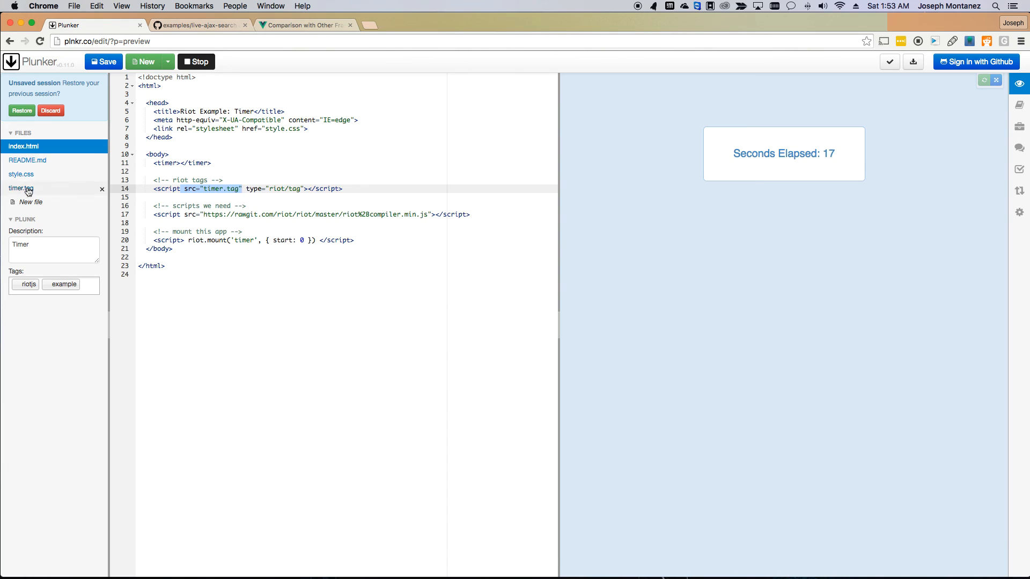
click(19, 189)
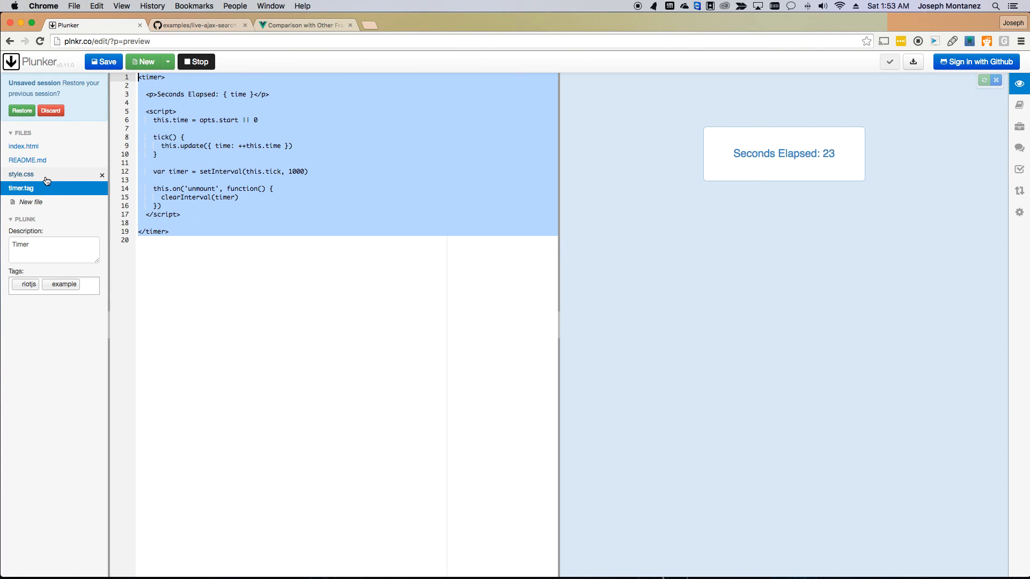
click(24, 146)
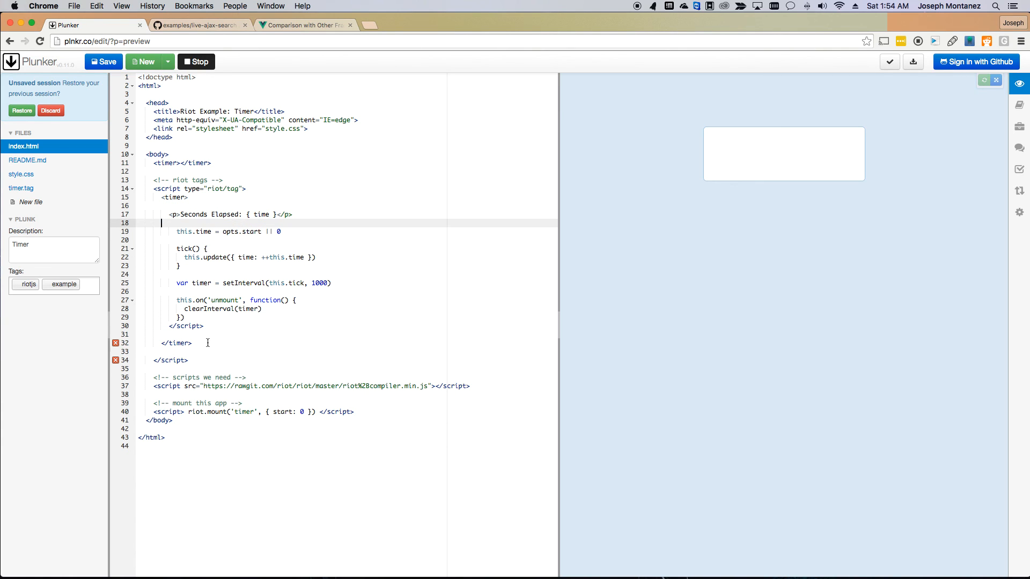
key(Backspace)
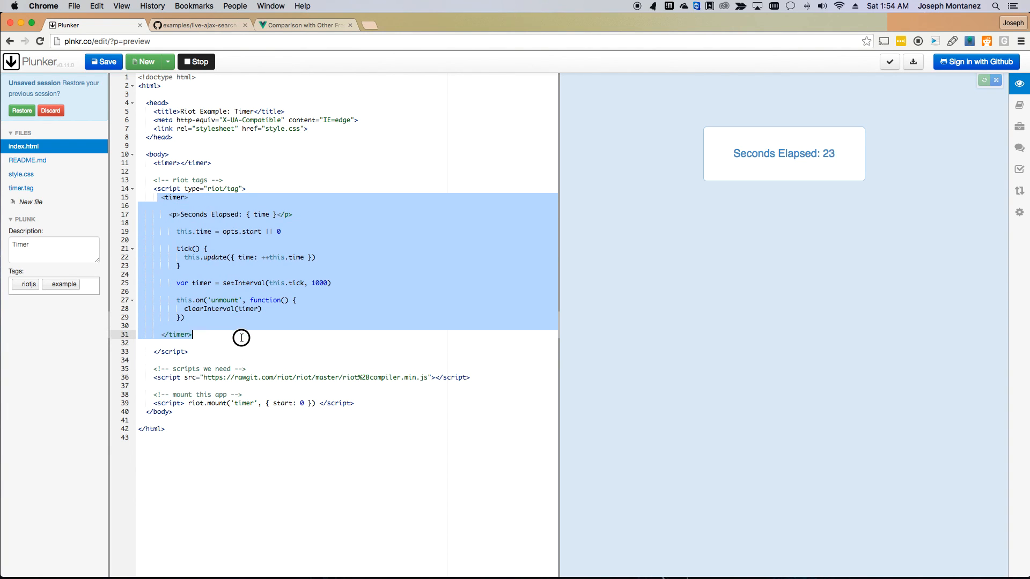
mouse_move(204, 264)
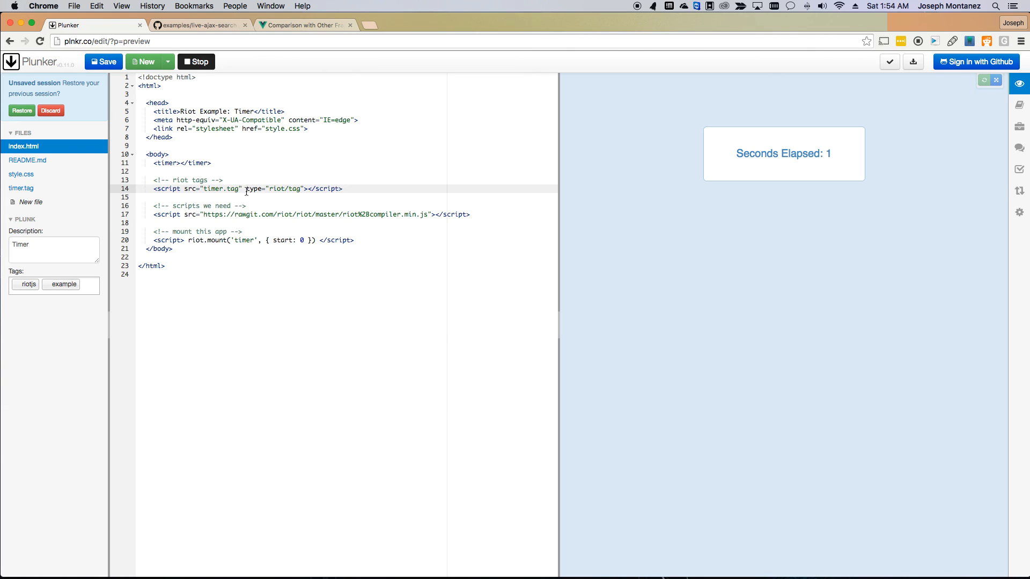
- In timer.tag, rewrite tick as this.tick = function () and add var self = this;
click(21, 189)
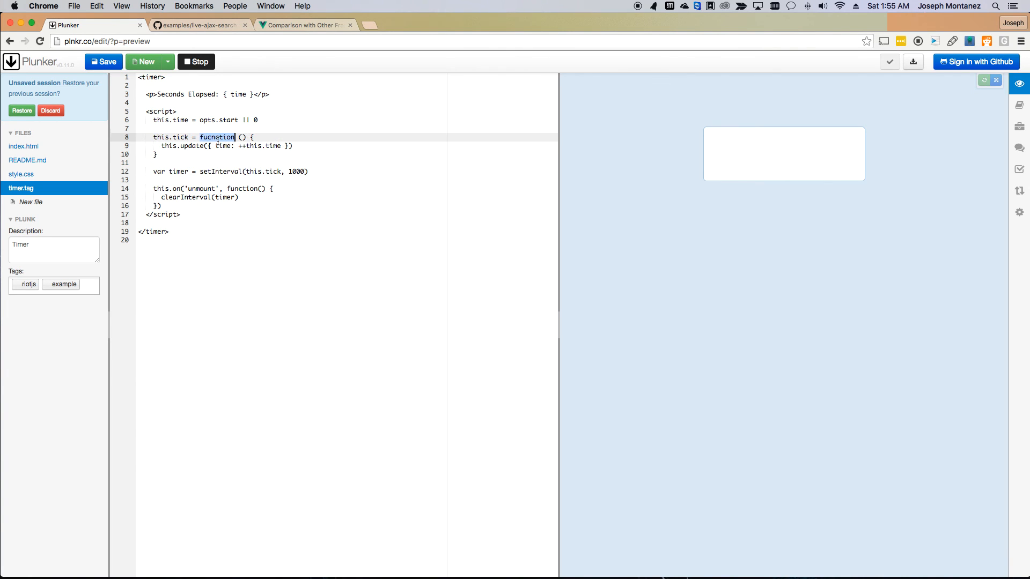
text(function)
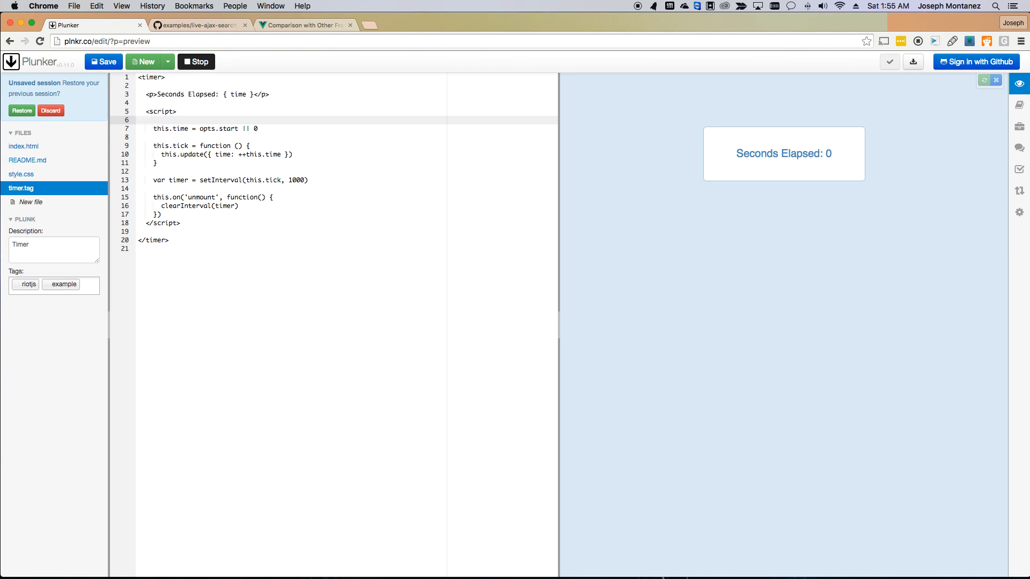
text(var self)
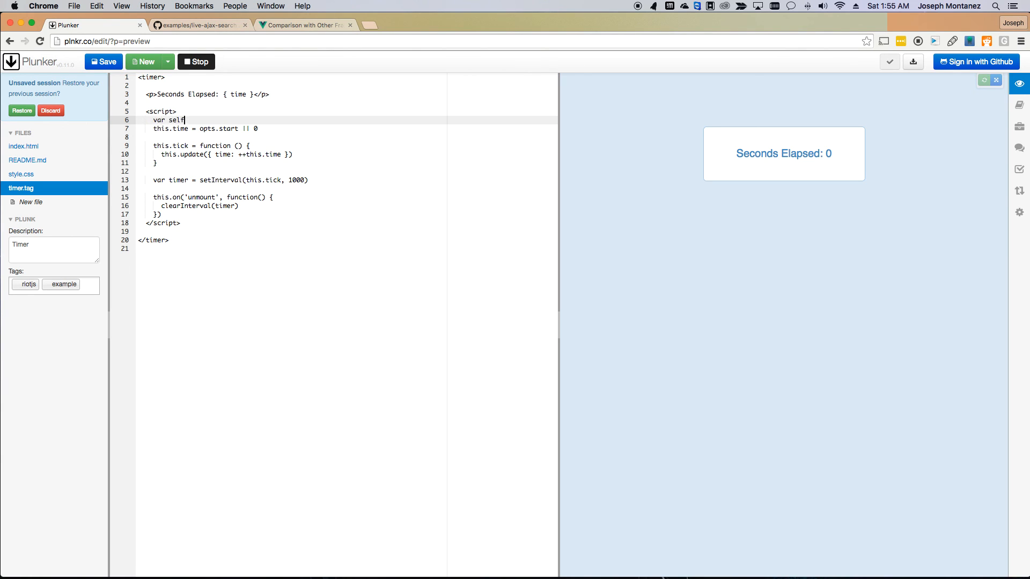
text(= this;)
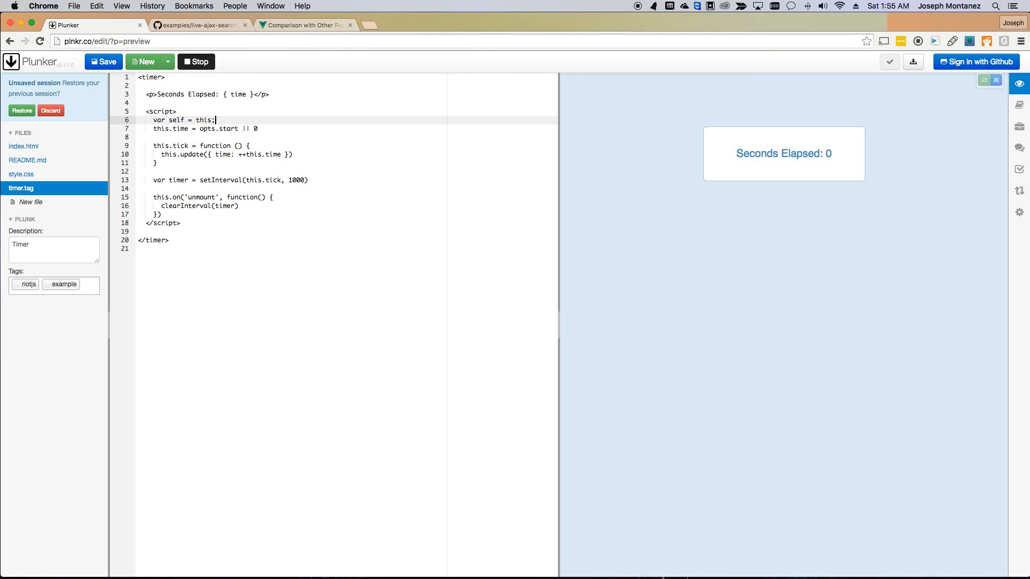
- Replace this with self inside tick so self.update increments self.time
double_click(176, 119)
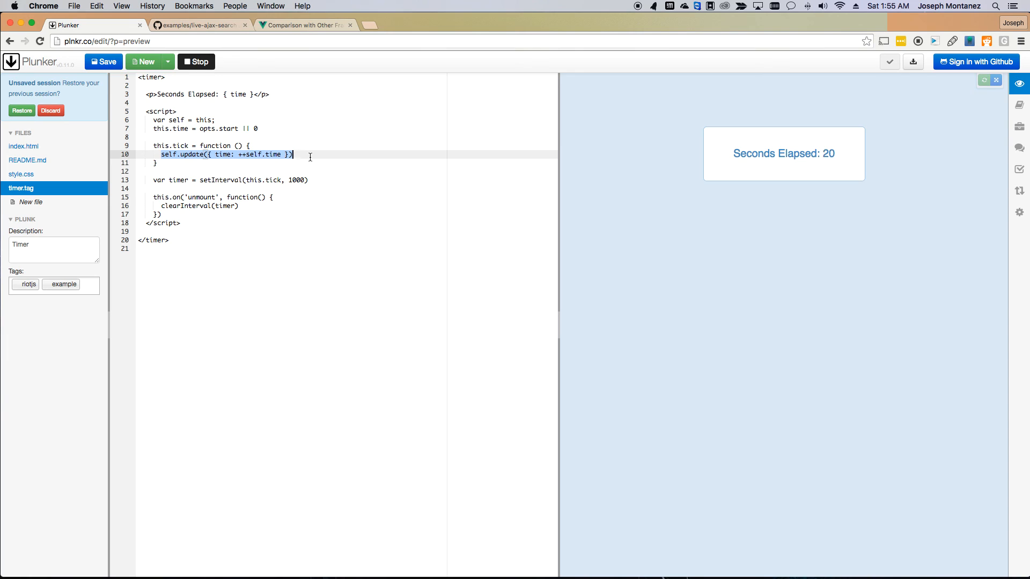
drag(292, 154, 219, 224)
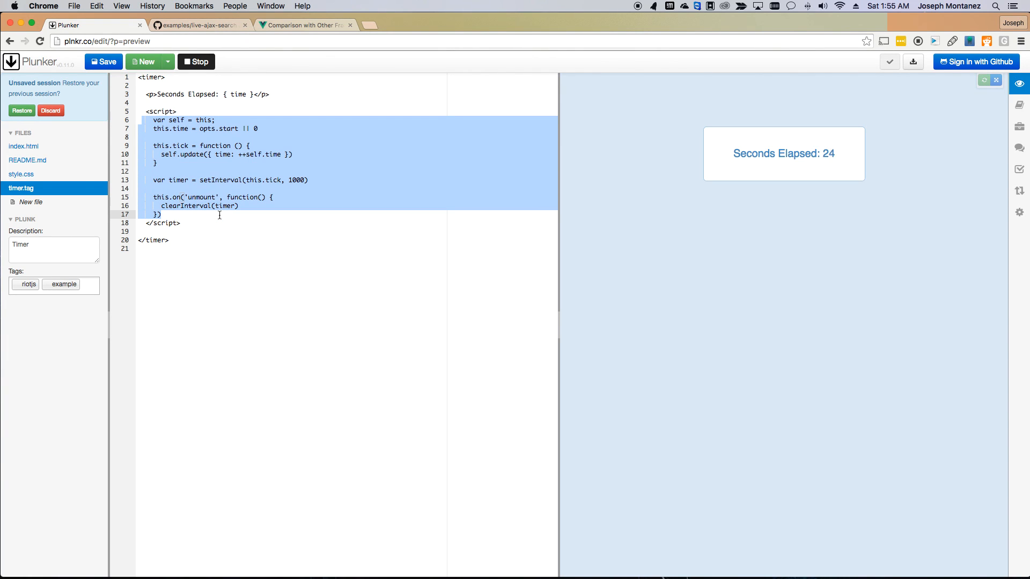
click(200, 171)
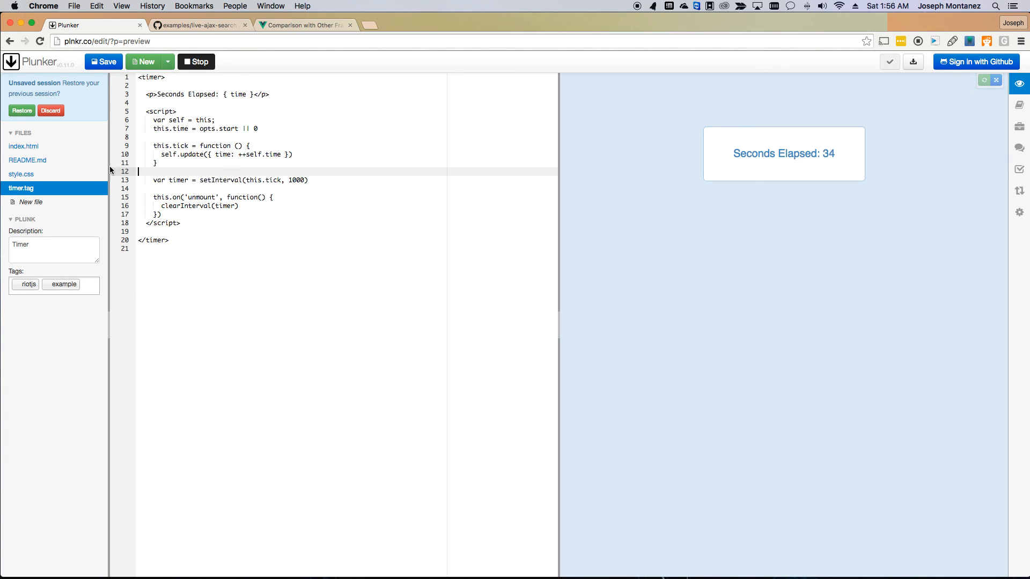
mouse_move(635, 563)
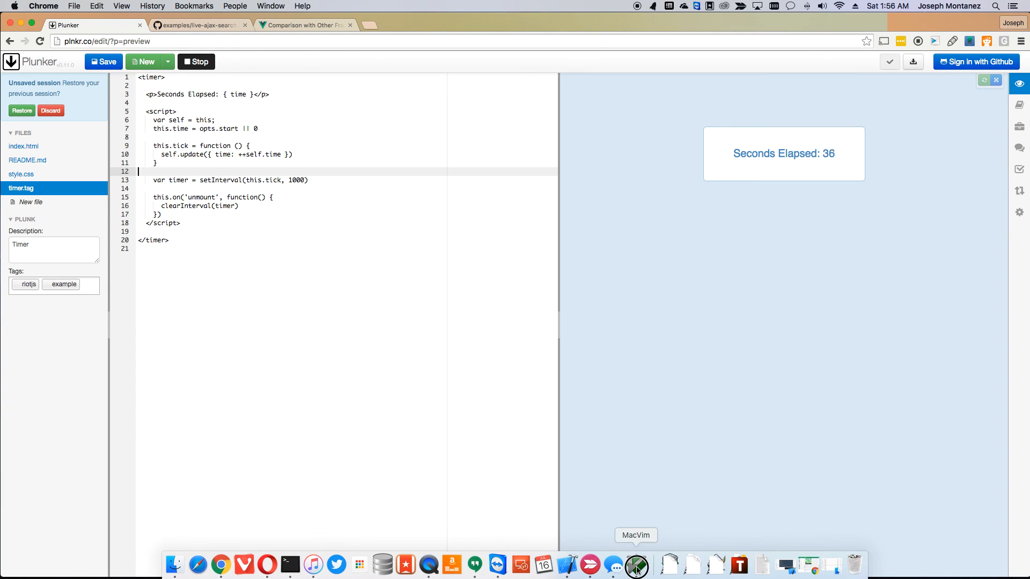
- Edit tick to set self.time = ++self.time; then call self.update(); and select opts on the this.time line
click(635, 565)
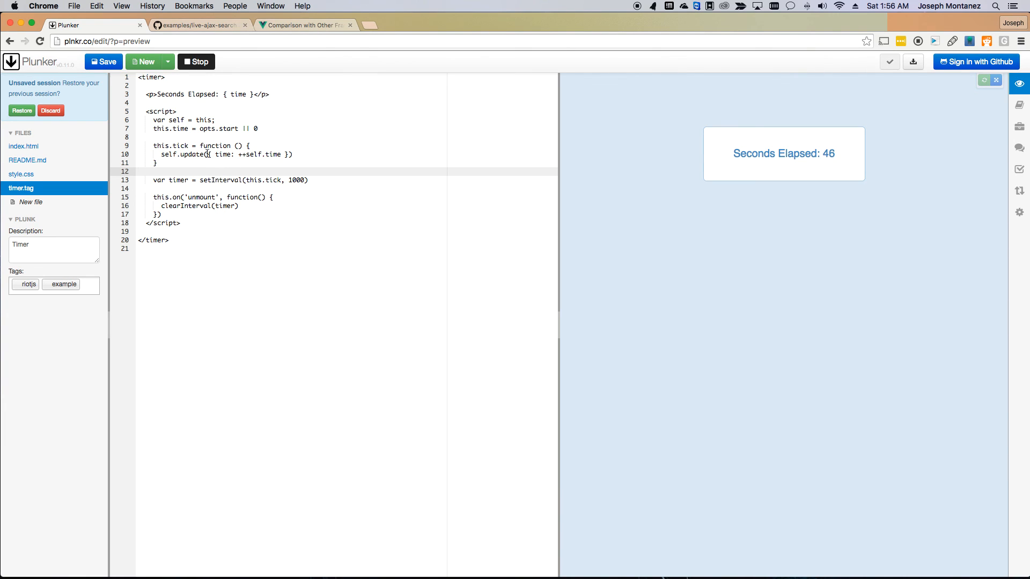
double_click(248, 154)
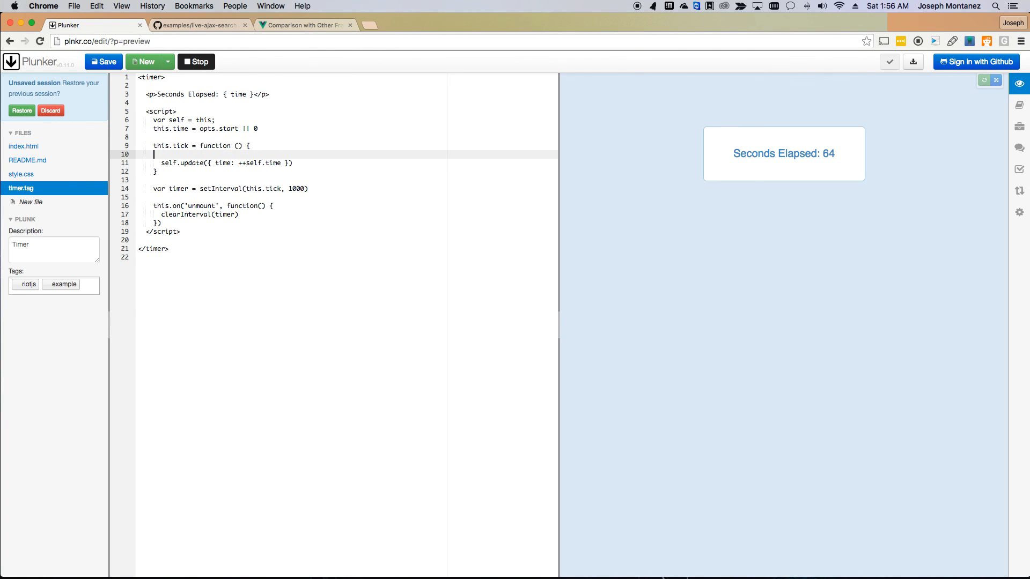
text(self.time = ++self.time;)
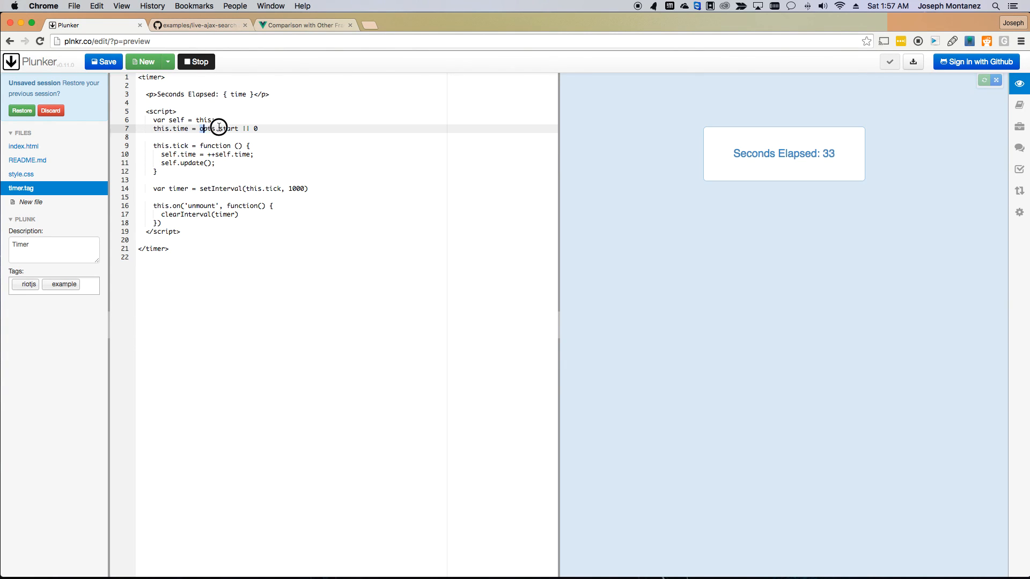
double_click(218, 128)
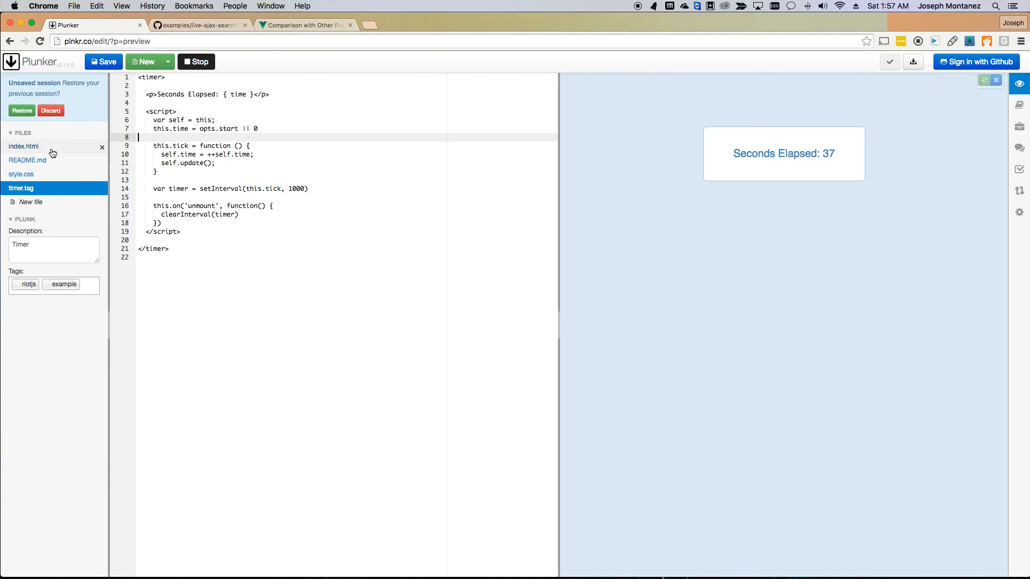
- In index.html change <timer> to <timer start="10">, then return to timer.tag
click(23, 146)
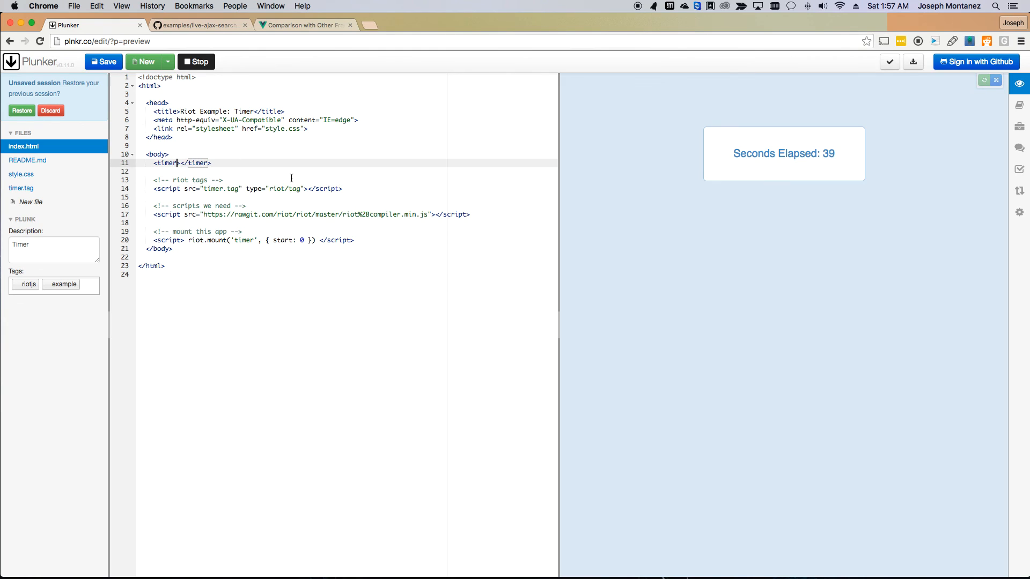
text(start)
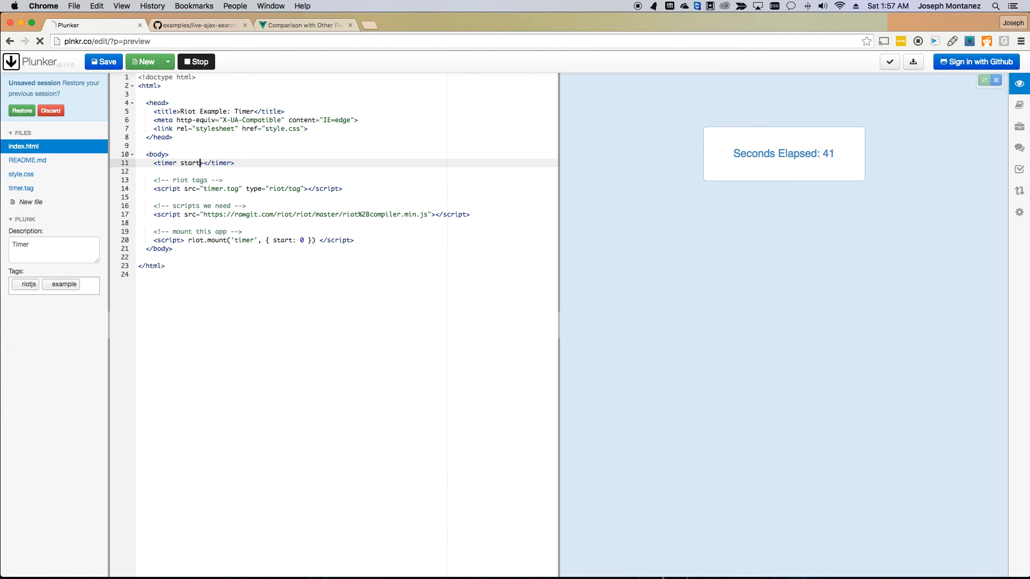
text(="")
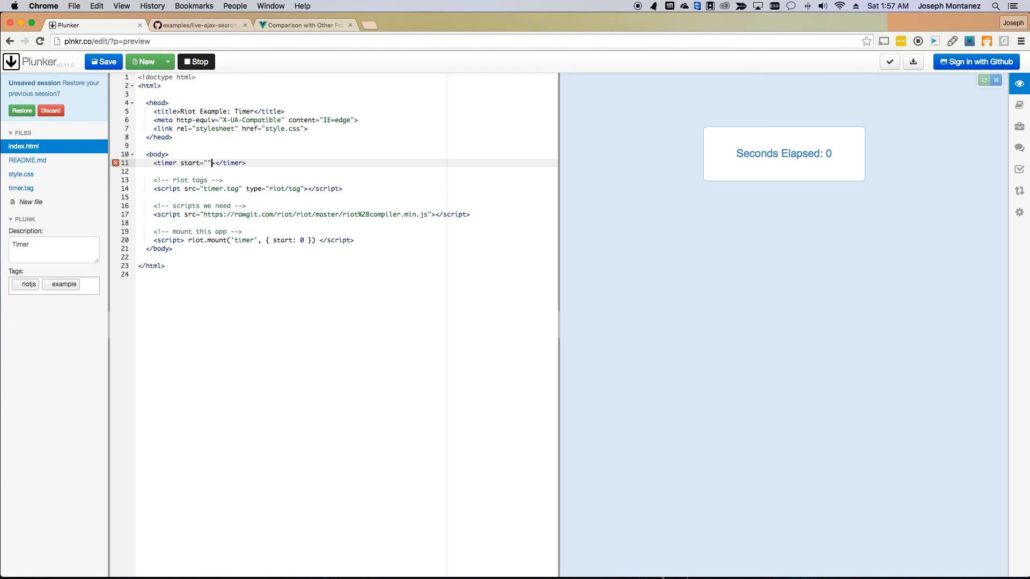
text(10)
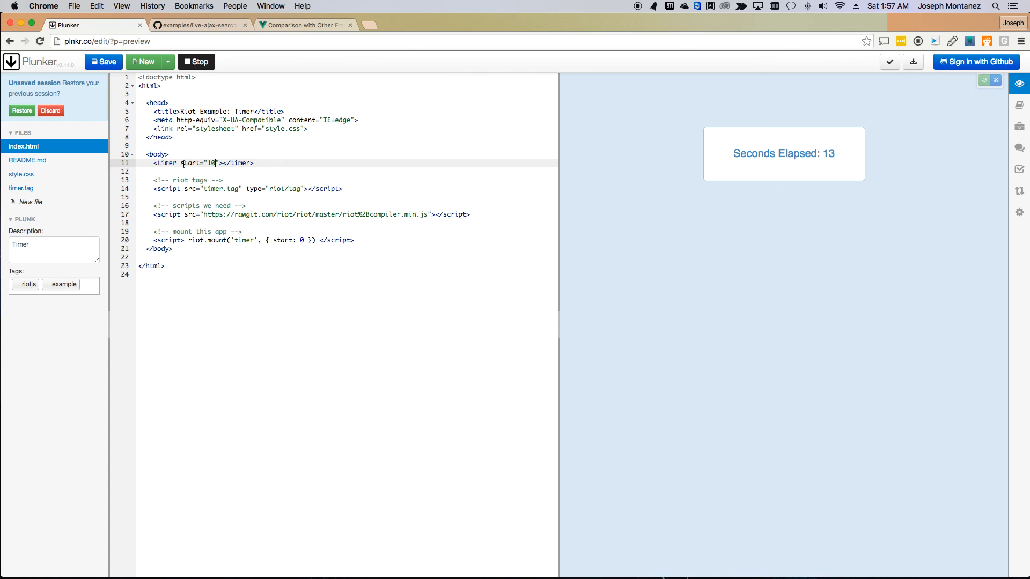
click(21, 189)
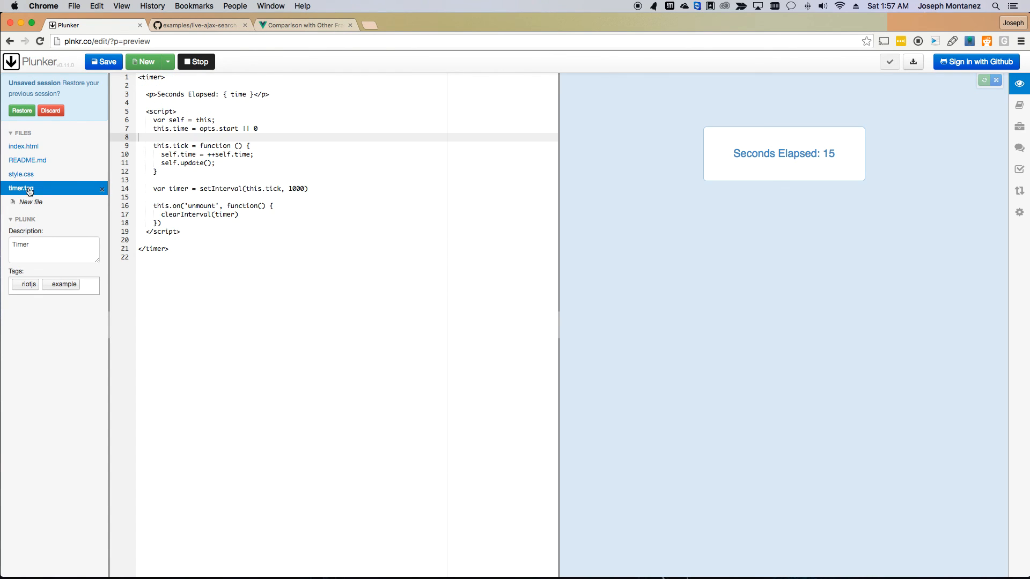